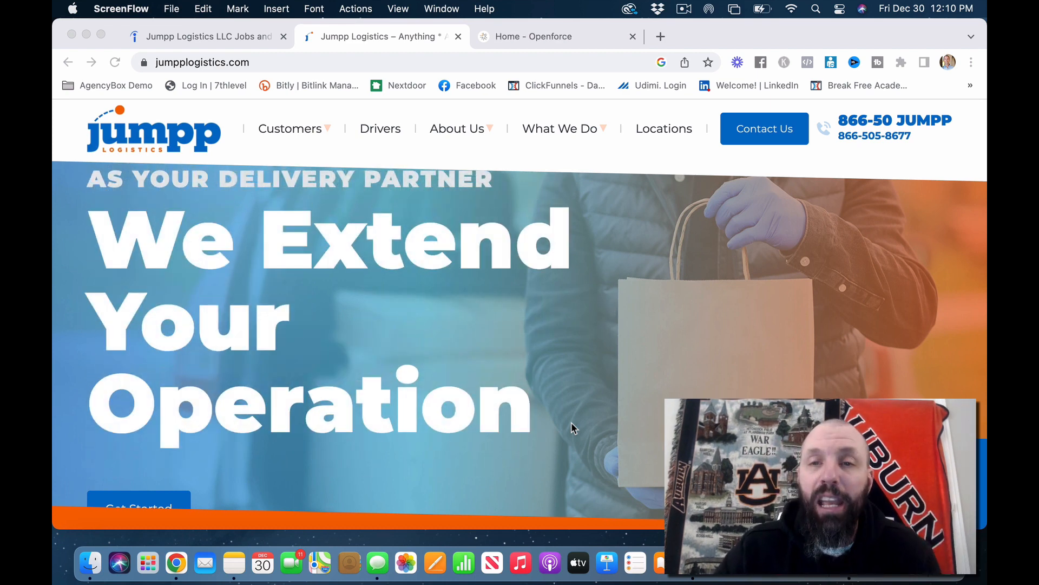
mouse_move(662, 135)
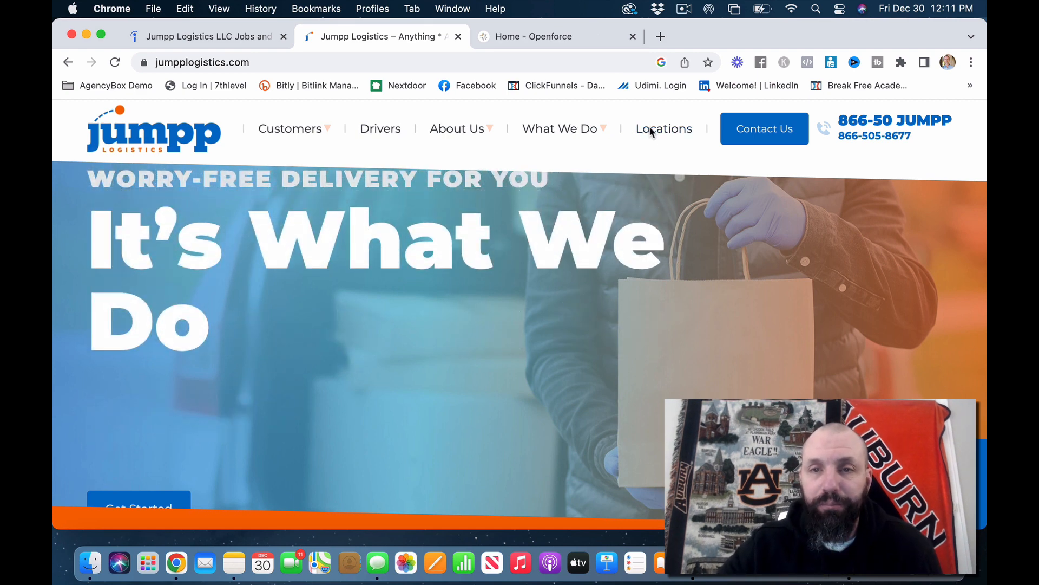
Scroll the Jumpp Logistics home page to the company history, then head to Locations
scroll("down", 3)
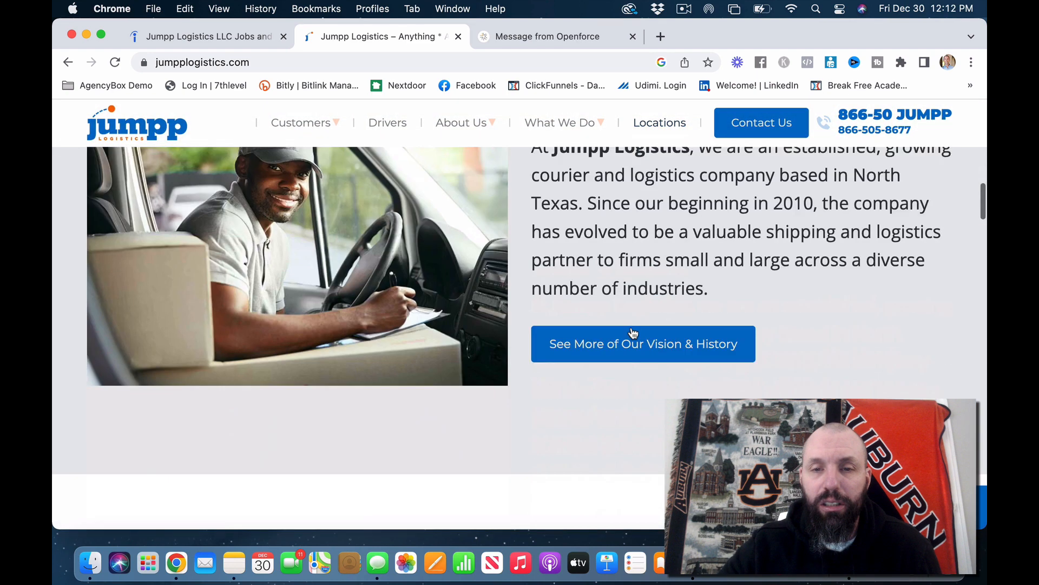
left_click(659, 123)
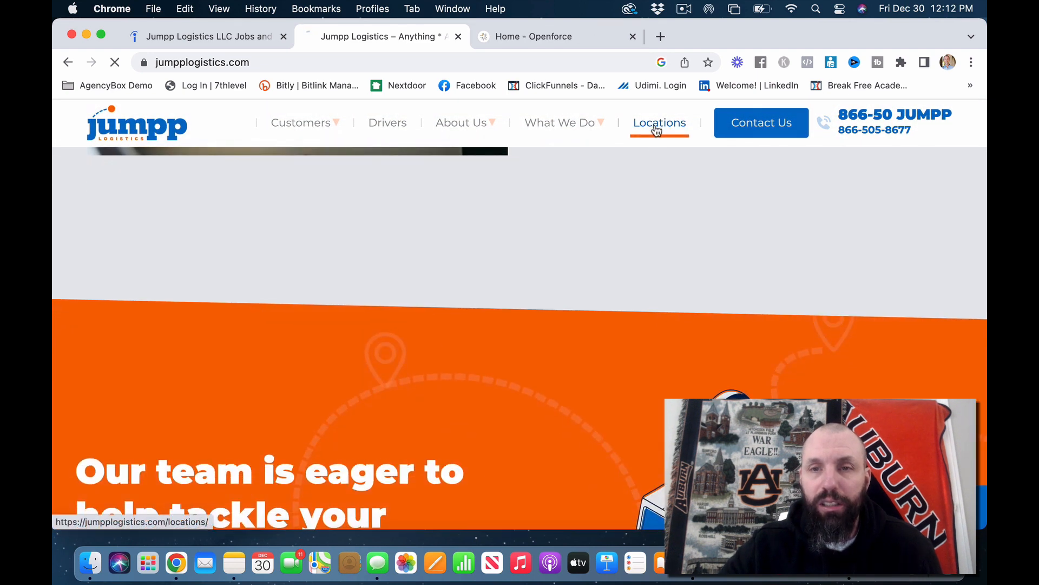
Load the Locations page and scroll past the intro and legend to the US coverage map
left_click(659, 123)
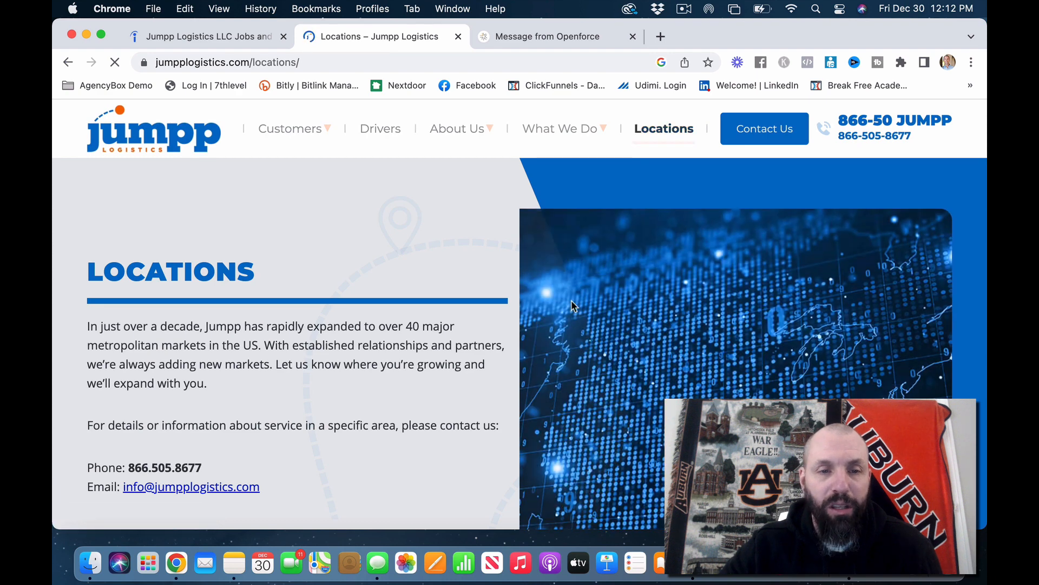
scroll("down", 3)
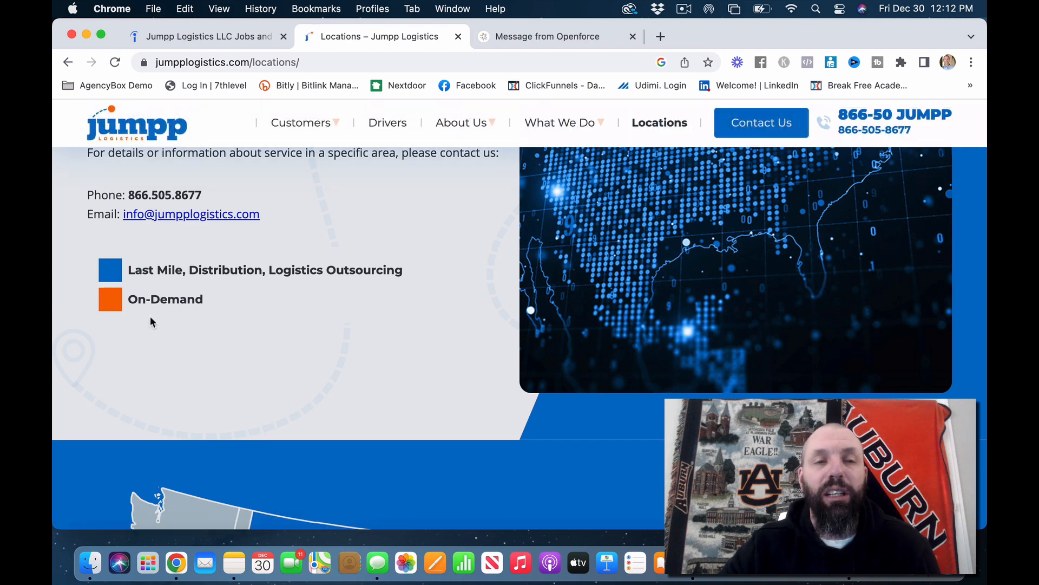
scroll("down", 3)
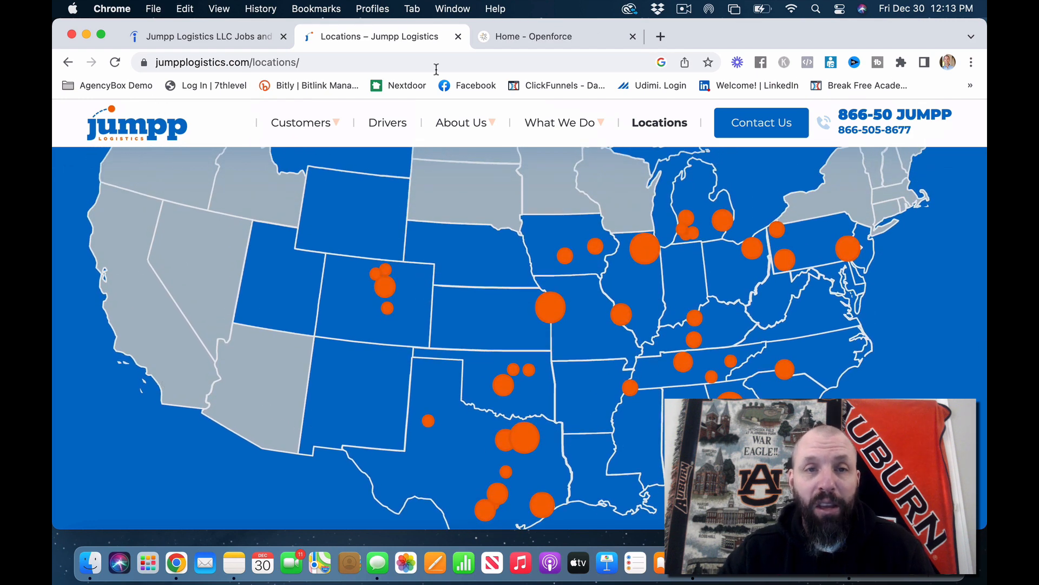
Switch to the 'Home - Openforce' tab to view its contractor management overview
left_click(533, 36)
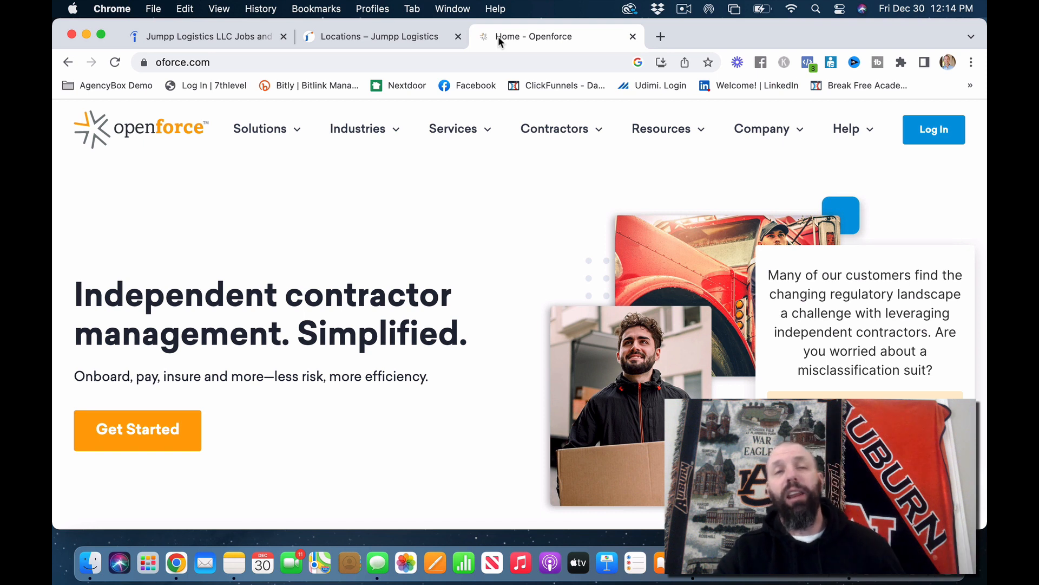
Bring the Openforce (oforce.com) home page tab back into view
left_click(381, 37)
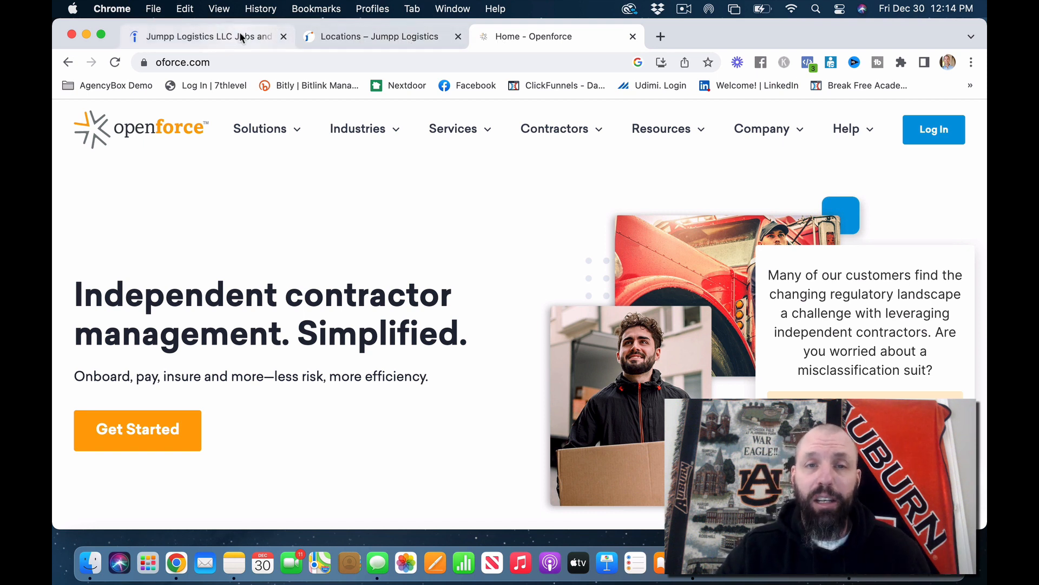
mouse_move(207, 36)
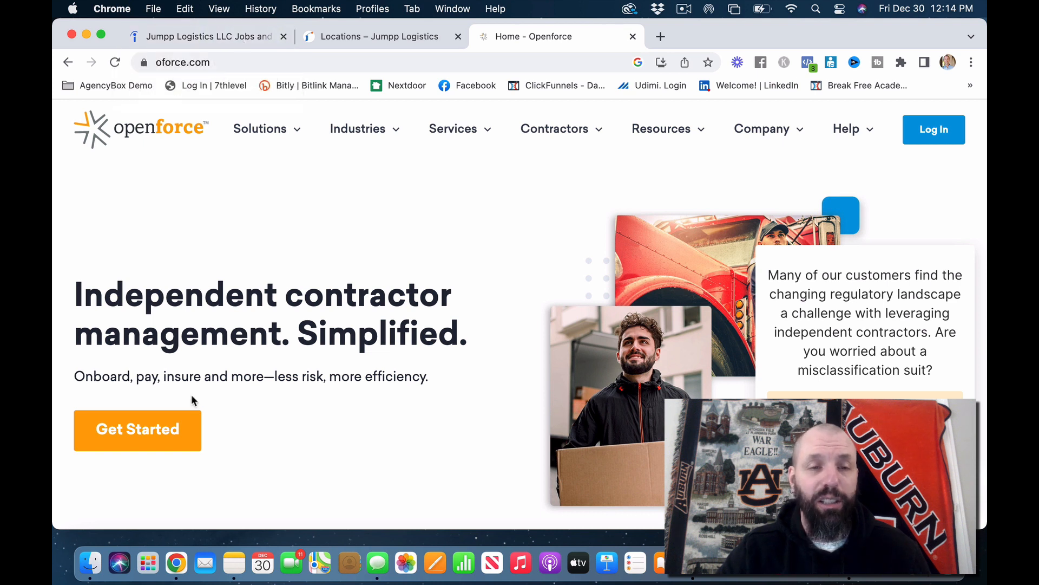
Switch to the Indeed Jumpp Logistics LLC Jobs tab and scroll to the Broomfield, CO driver posting
left_click(206, 36)
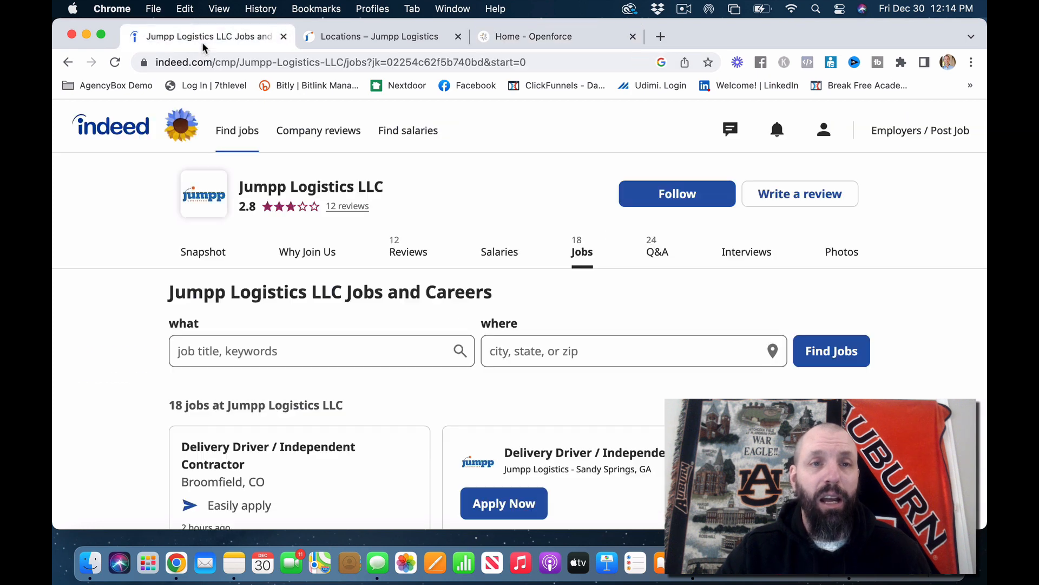
scroll("down", 3)
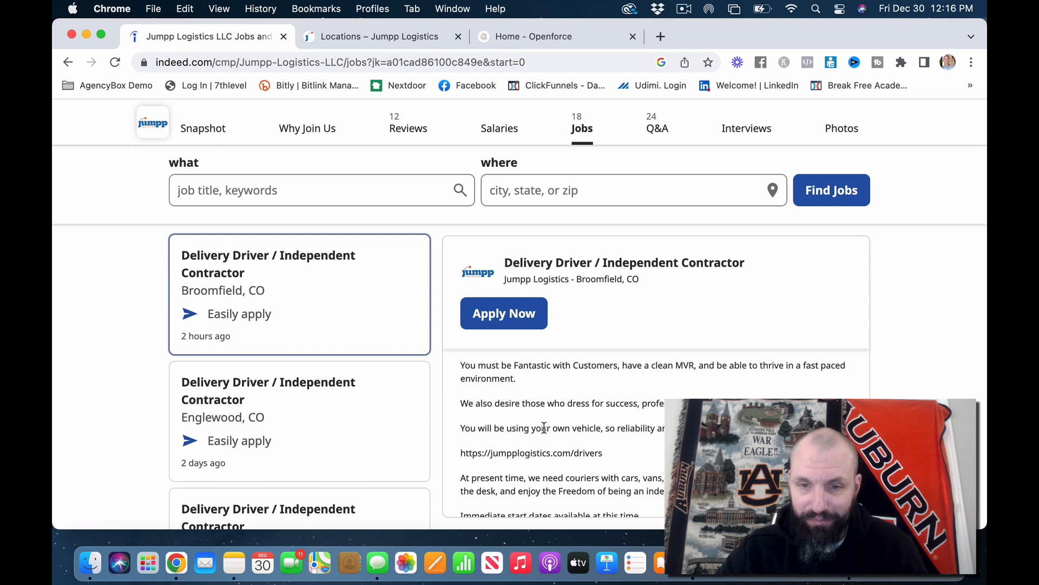
Scroll the Broomfield posting to contract type, $10–$300 daily pay and schedule, then to Englewood and Del City listings
scroll("down", 3)
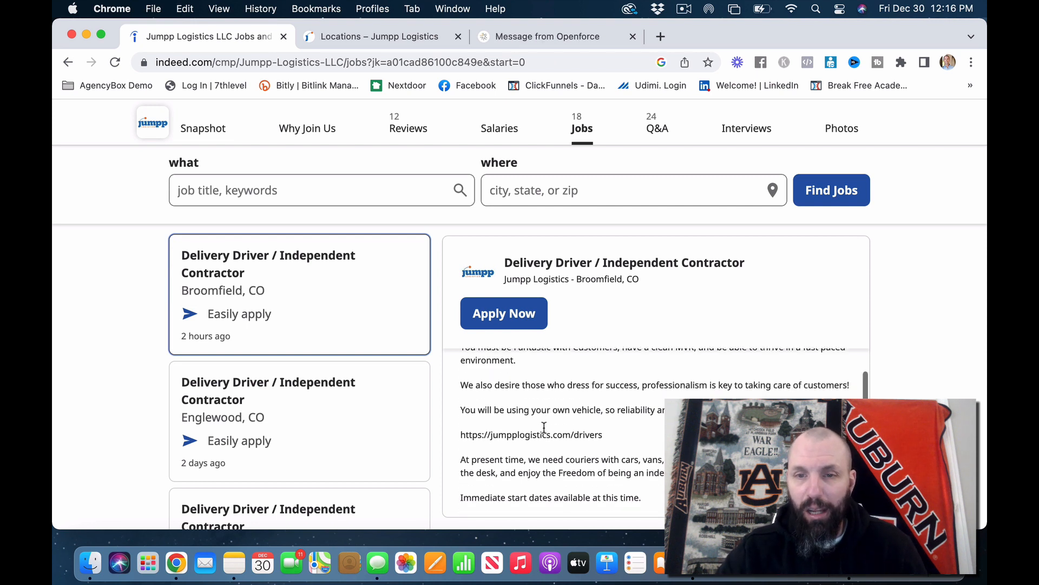
scroll("down", 3)
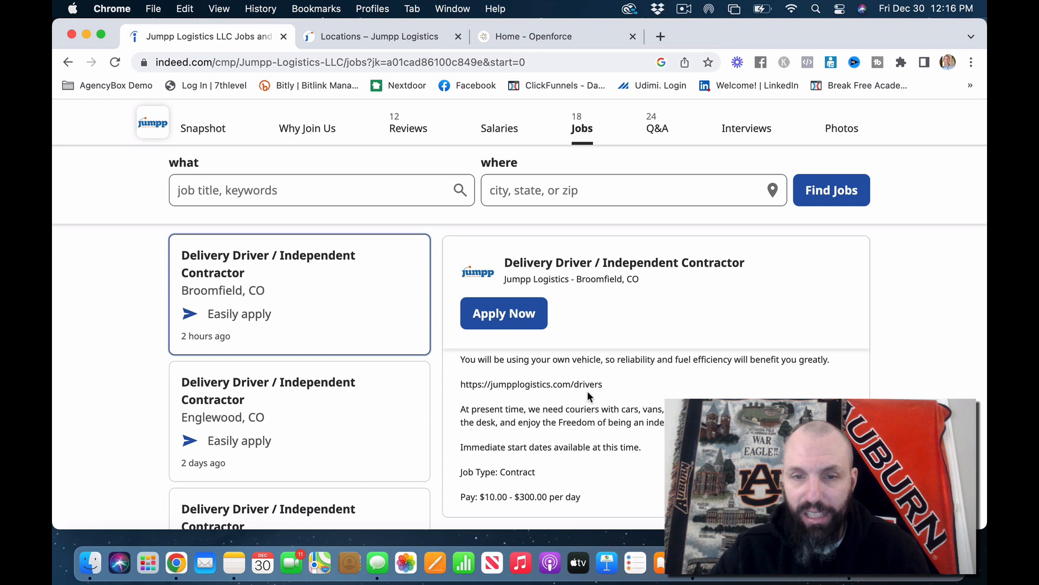
mouse_move(543, 422)
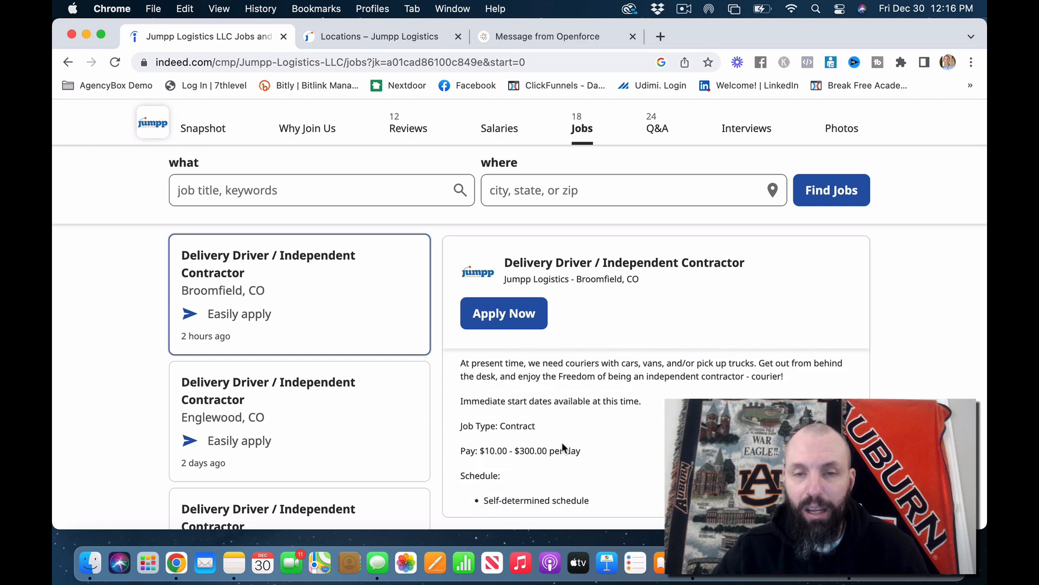
mouse_move(553, 467)
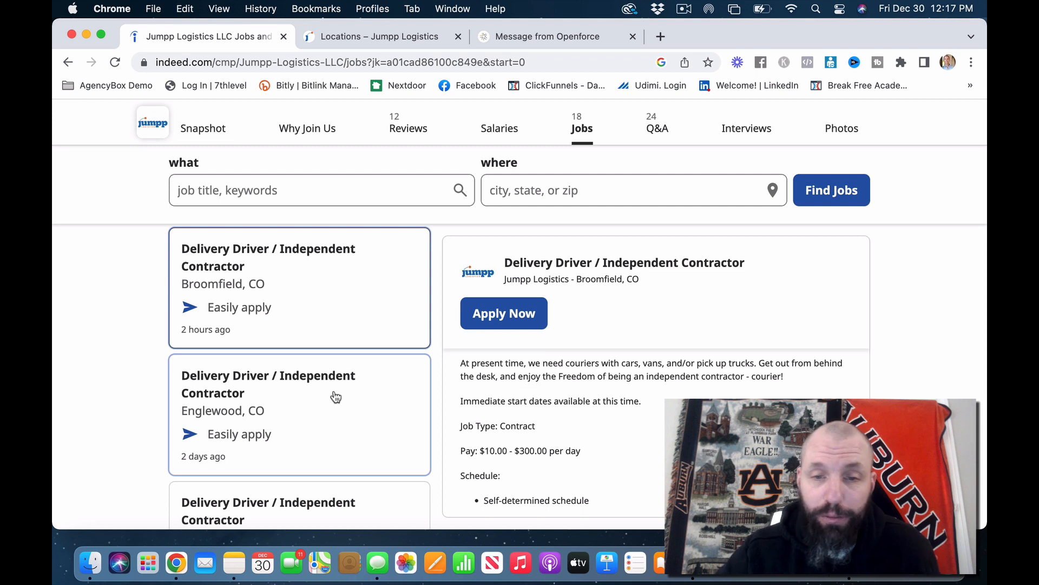
scroll("down", 3)
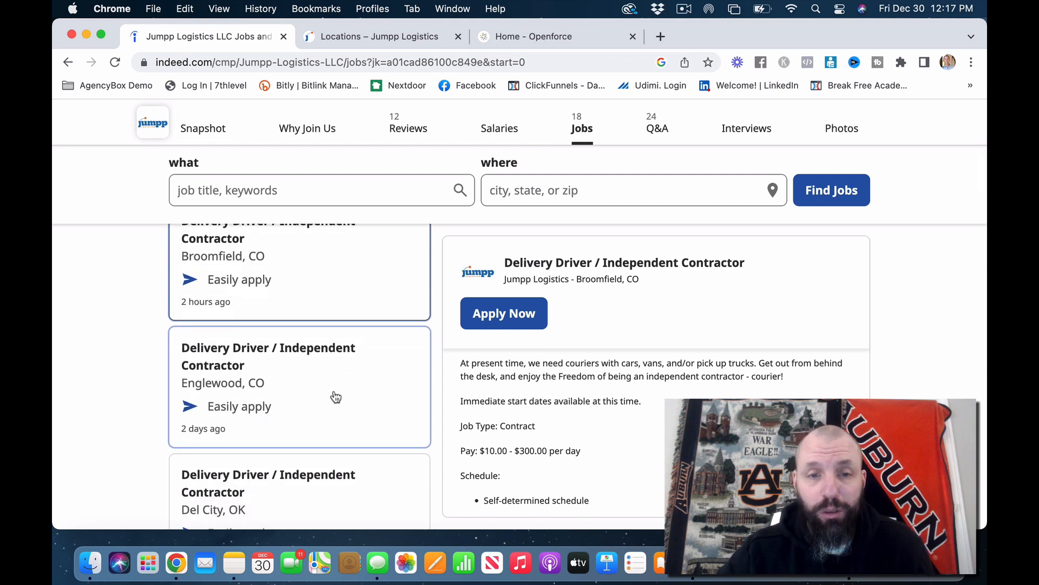
scroll("down", 3)
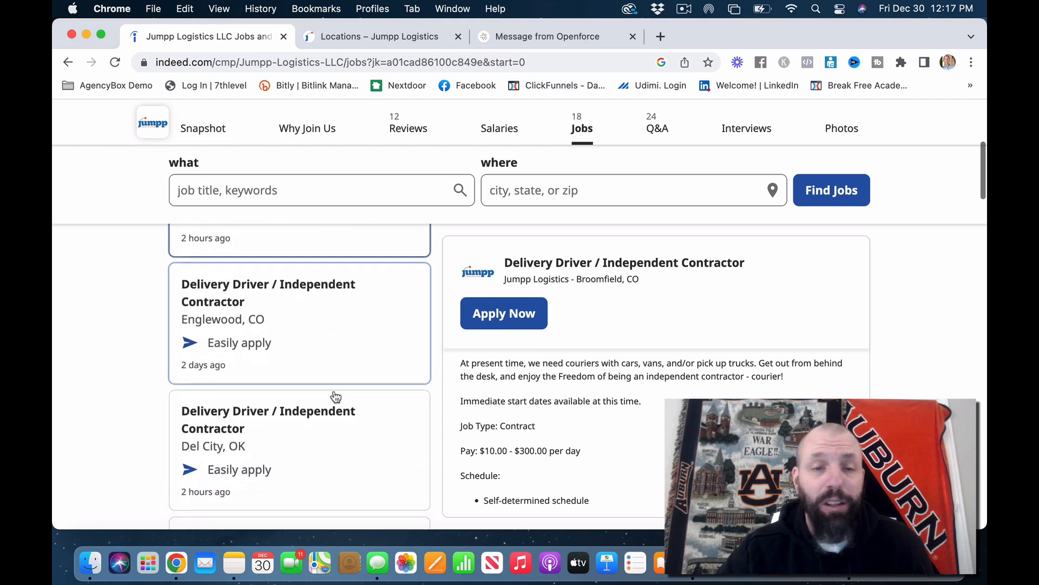